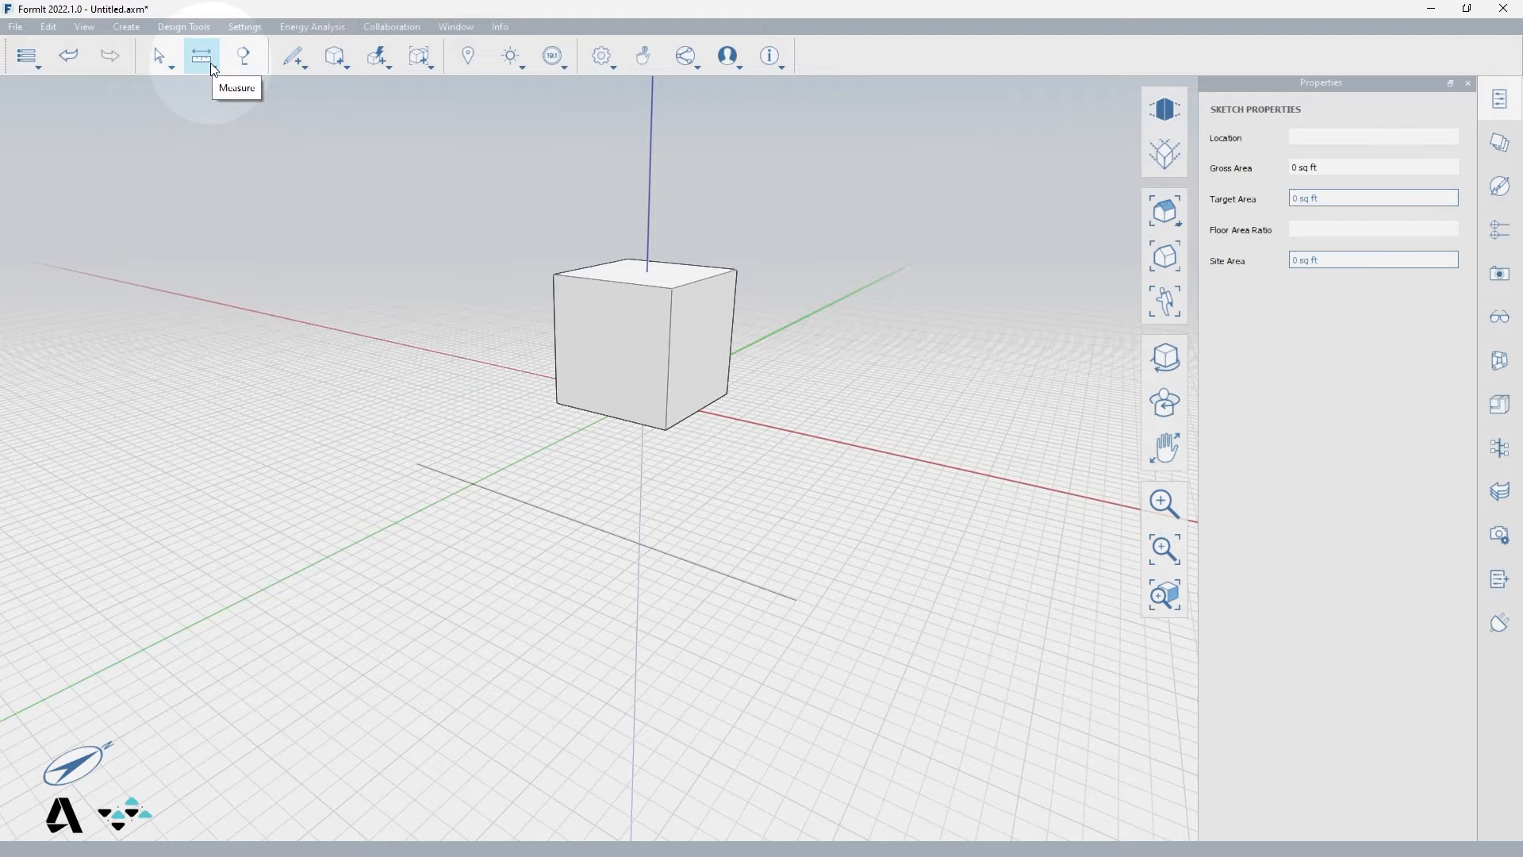
With the Measure tool, span 30 feet along the red axis from a ground point in front of the cube.
click(202, 56)
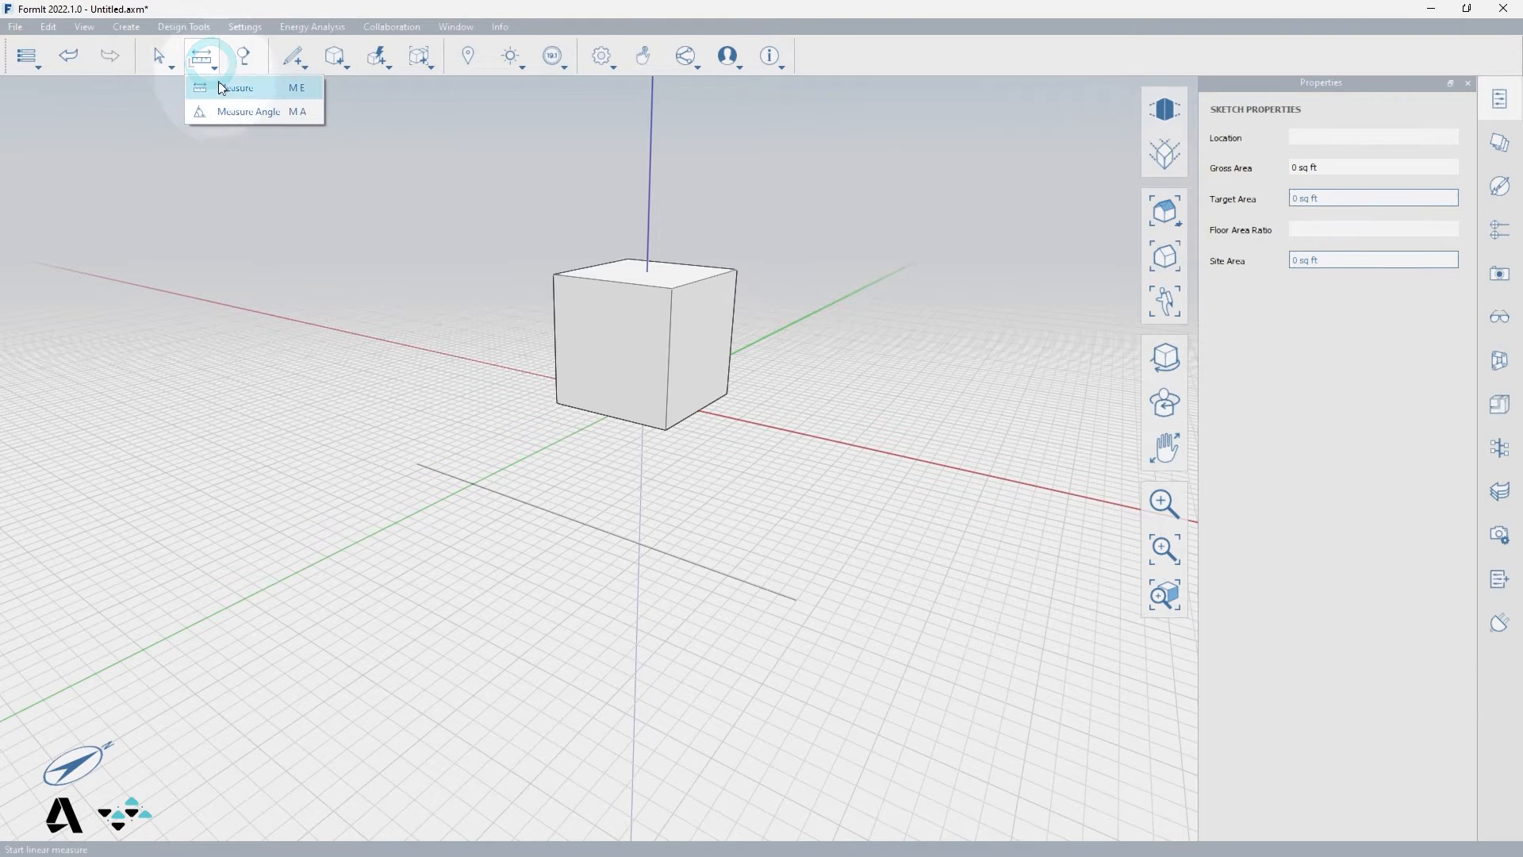
mouse_move(295, 111)
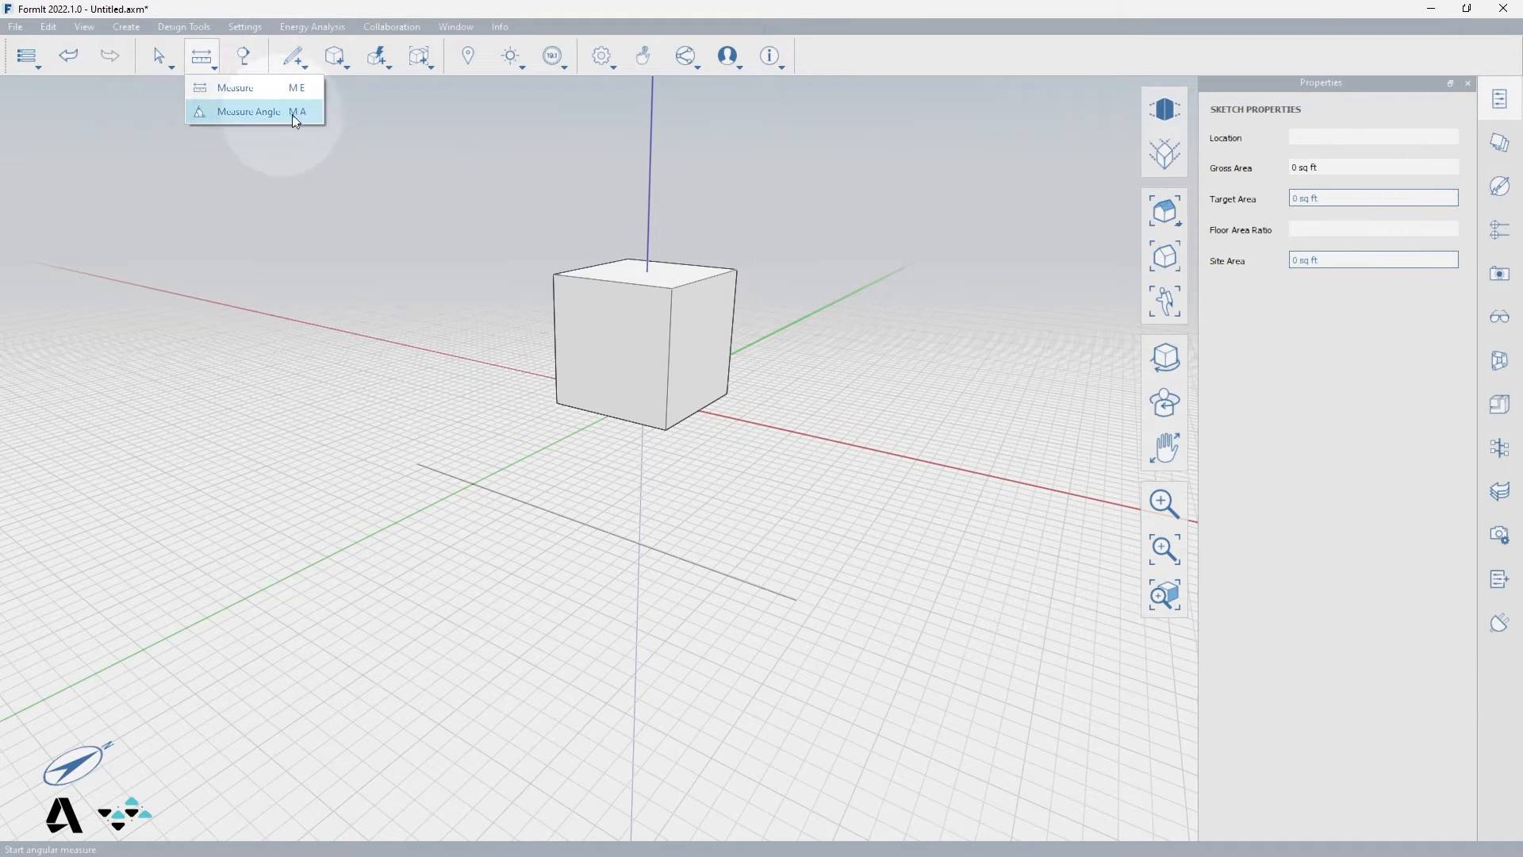
mouse_move(237, 87)
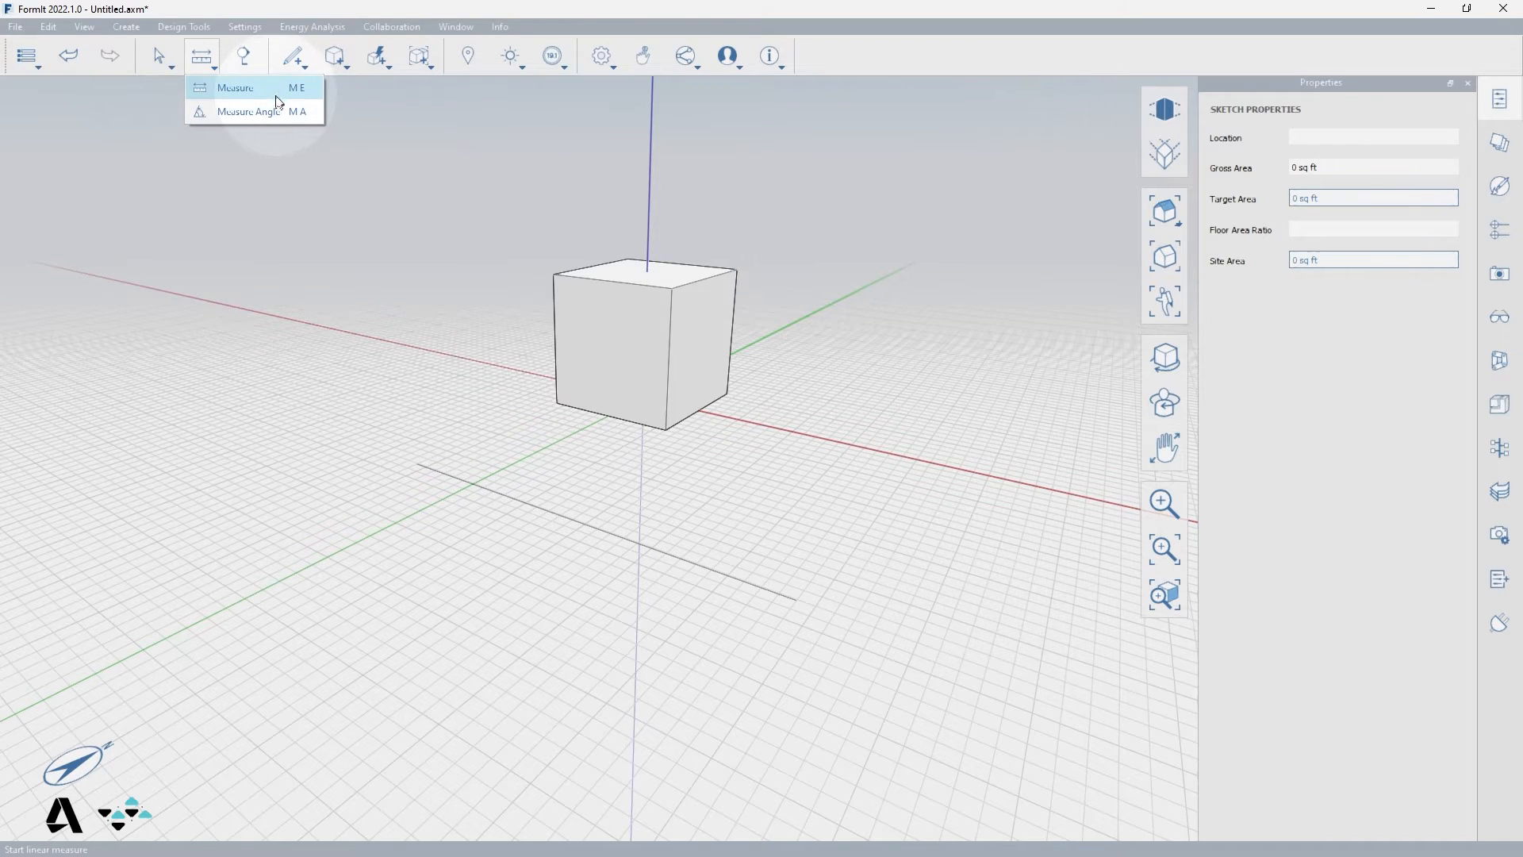
mouse_move(271, 116)
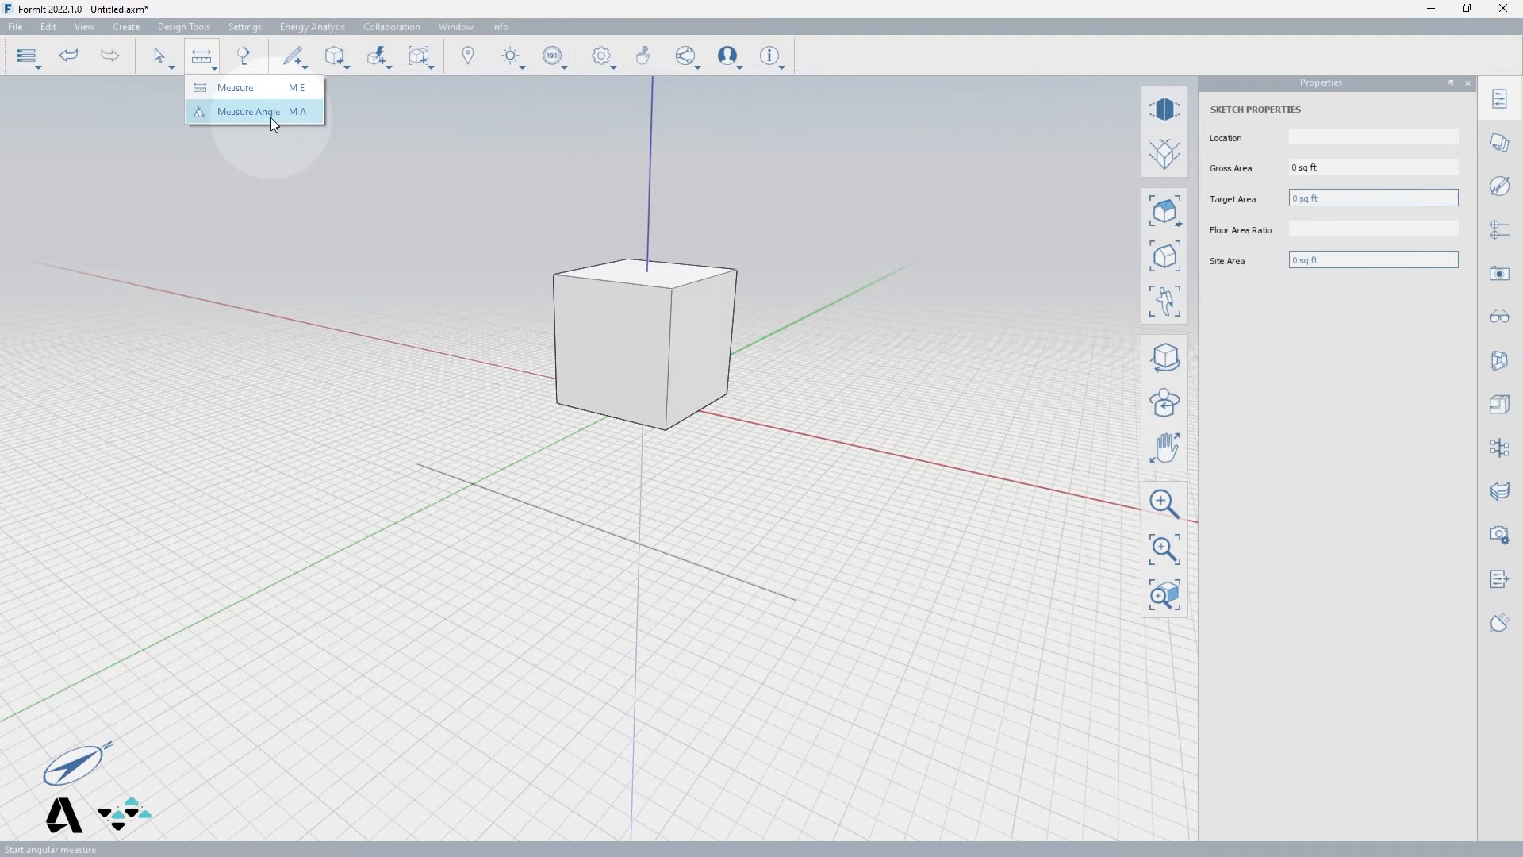
click(248, 111)
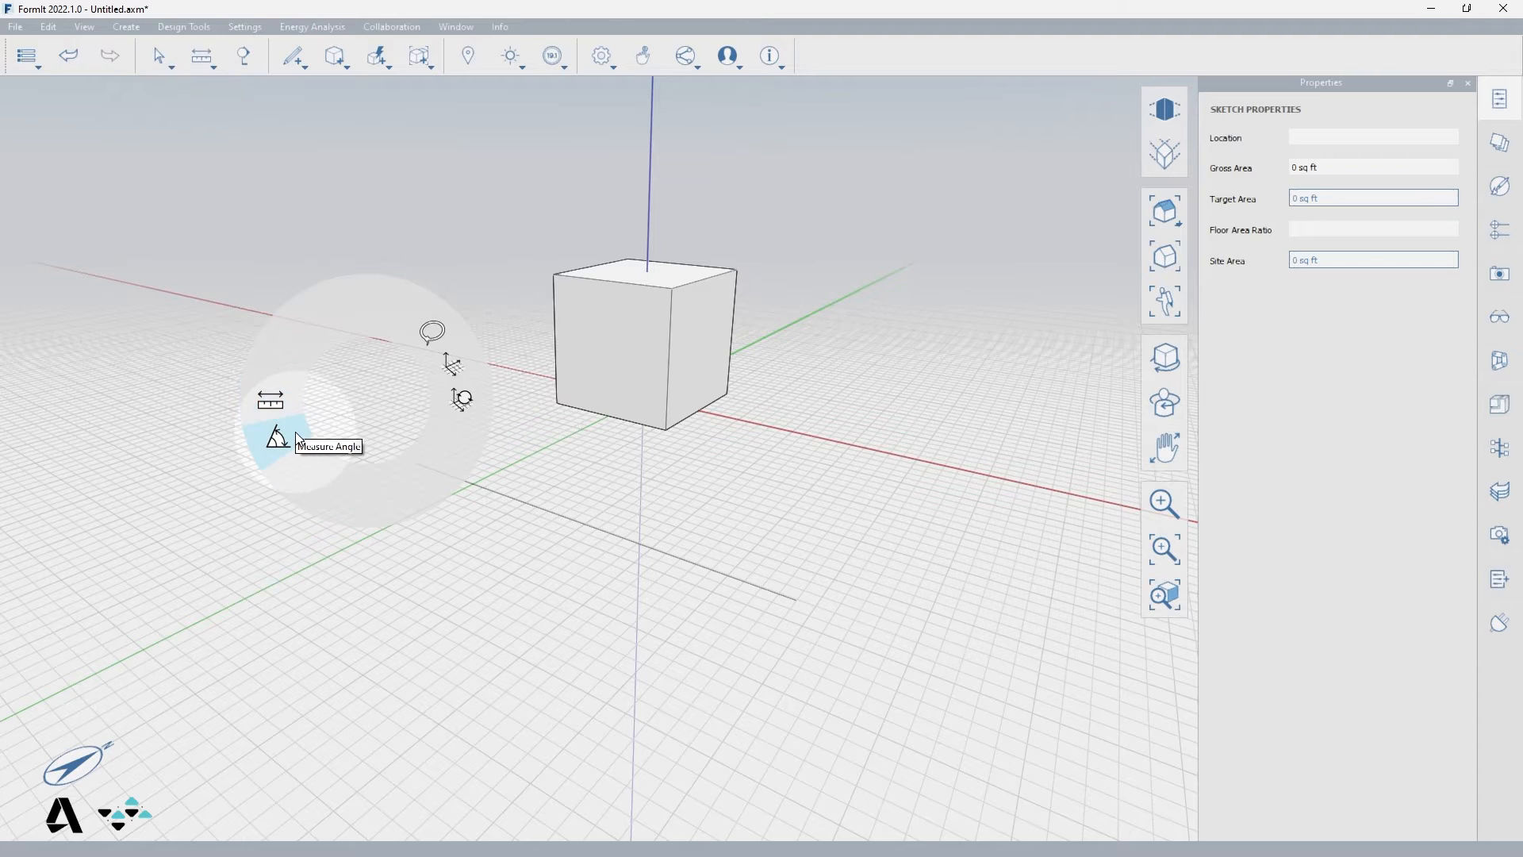
mouse_move(271, 401)
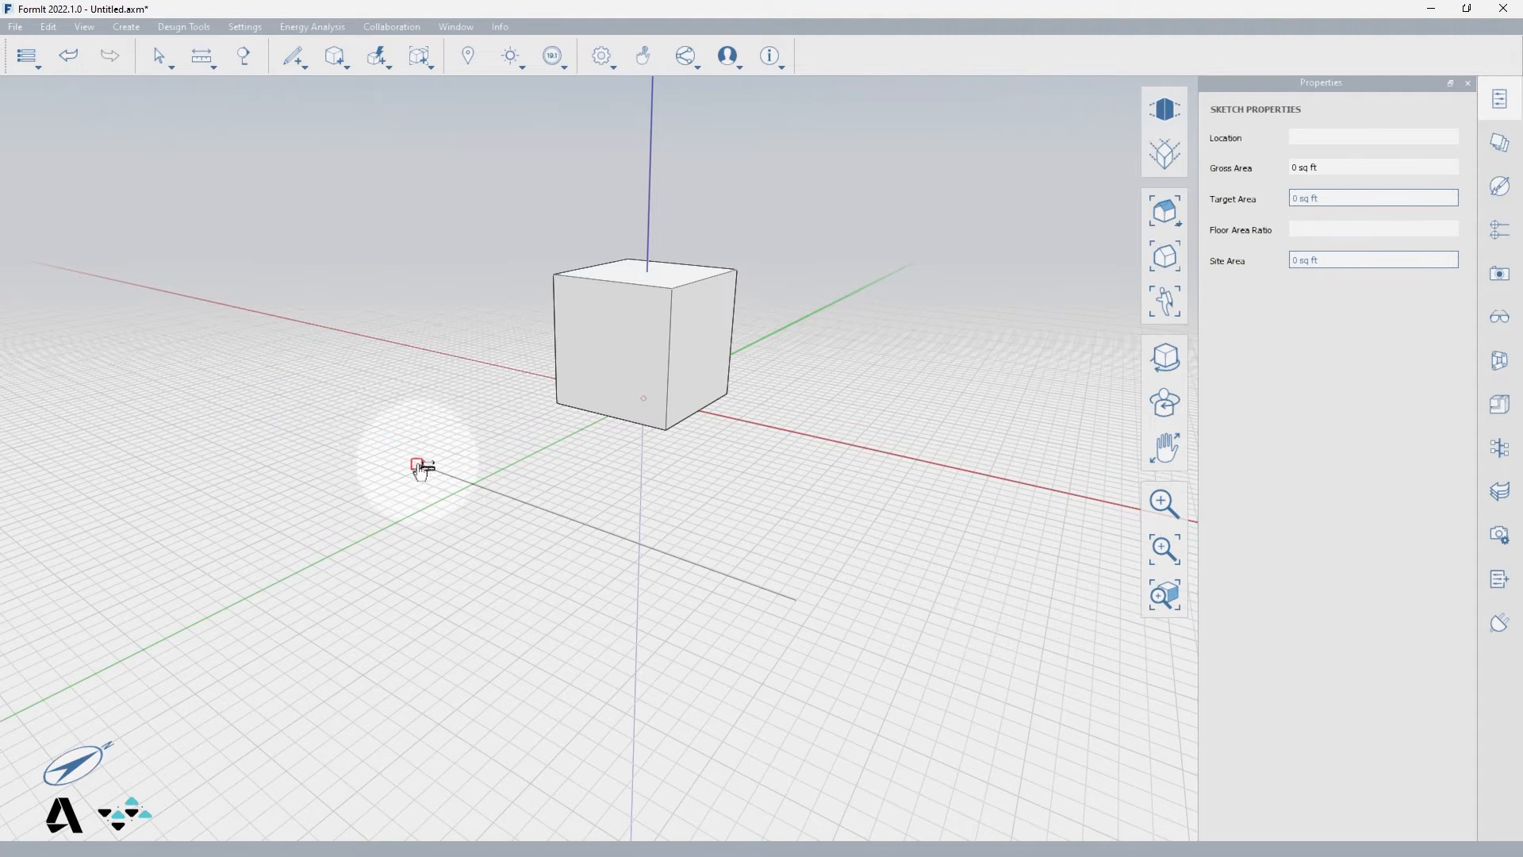
click(417, 465)
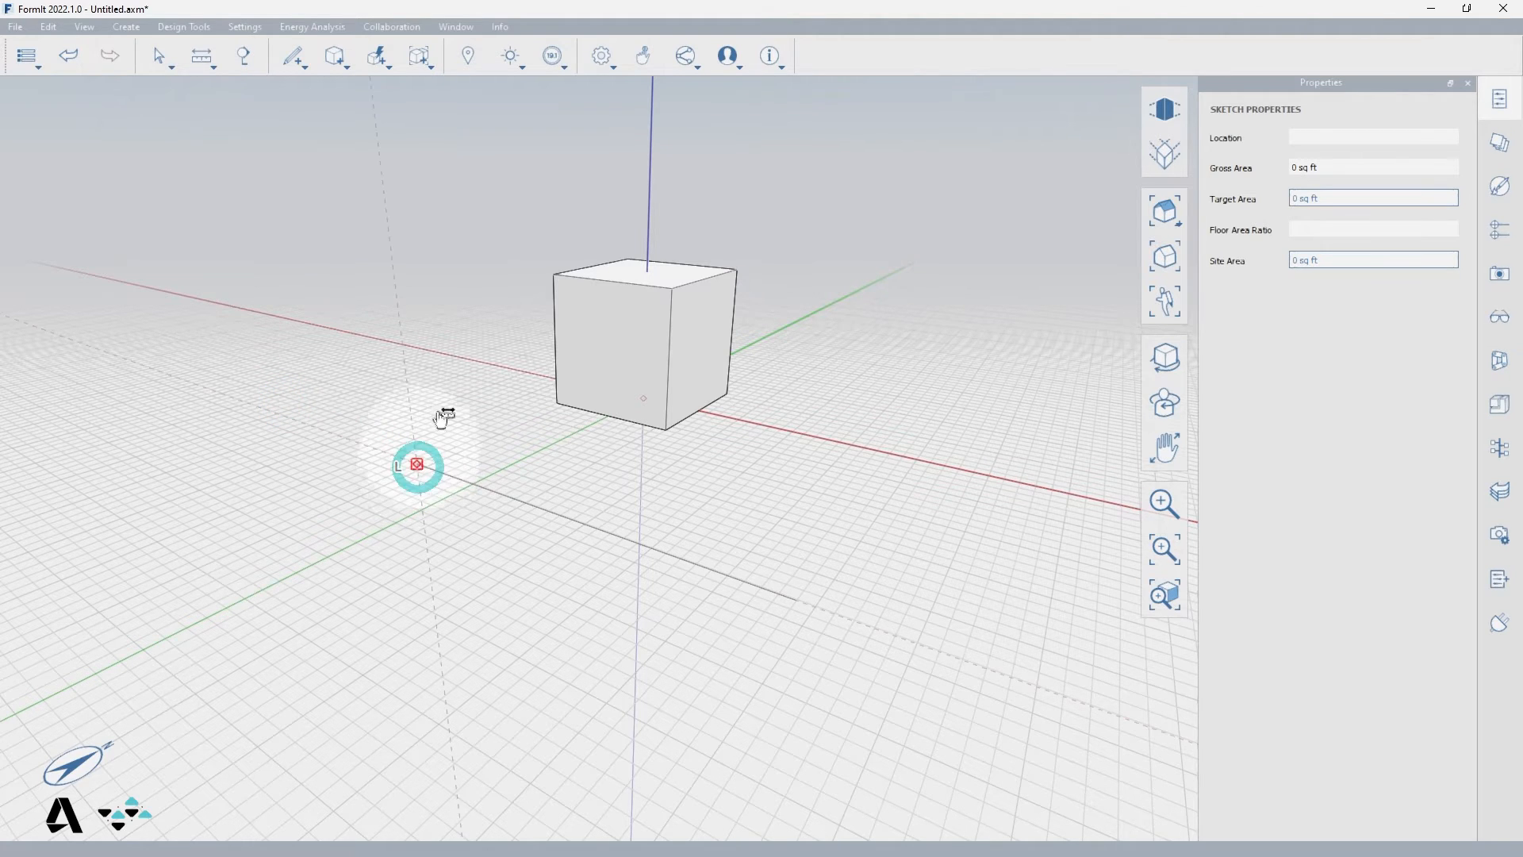
drag(418, 463, 797, 603)
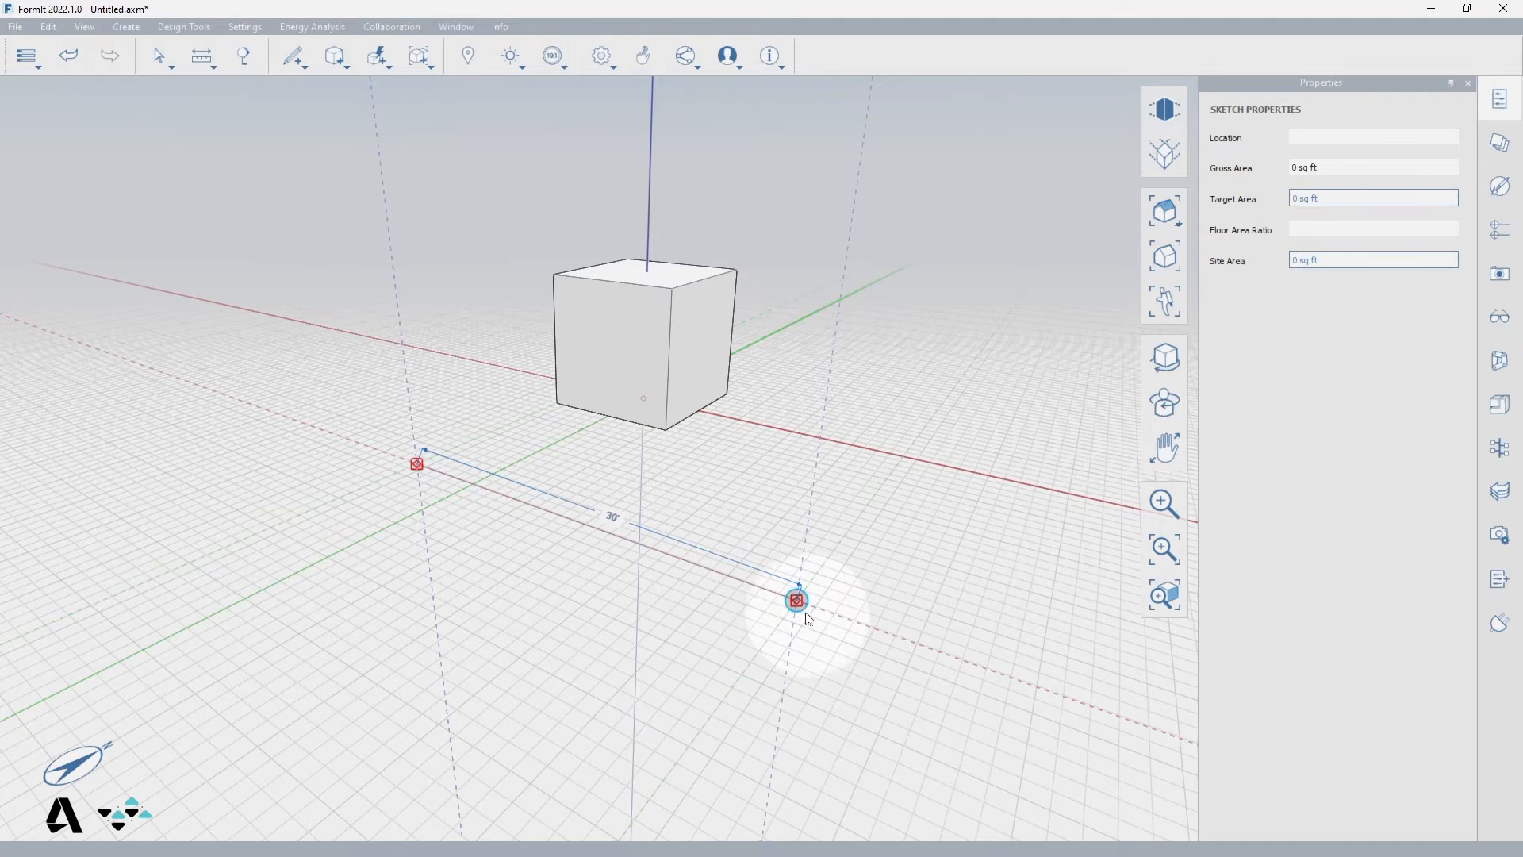
mouse_move(811, 622)
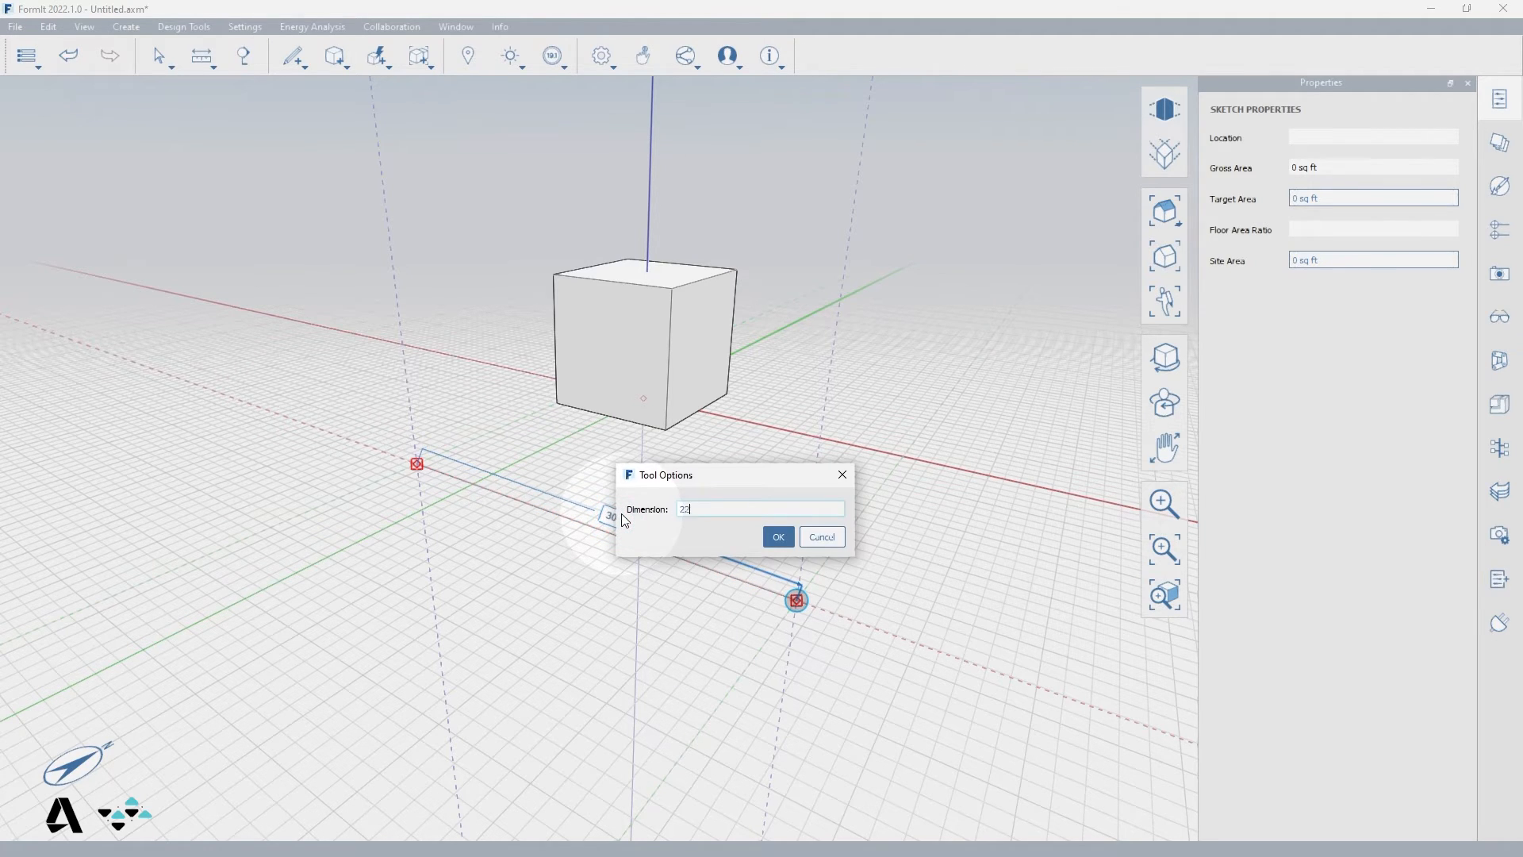
Edit the 30-foot dimension label down to 22 feet and confirm it.
click(777, 536)
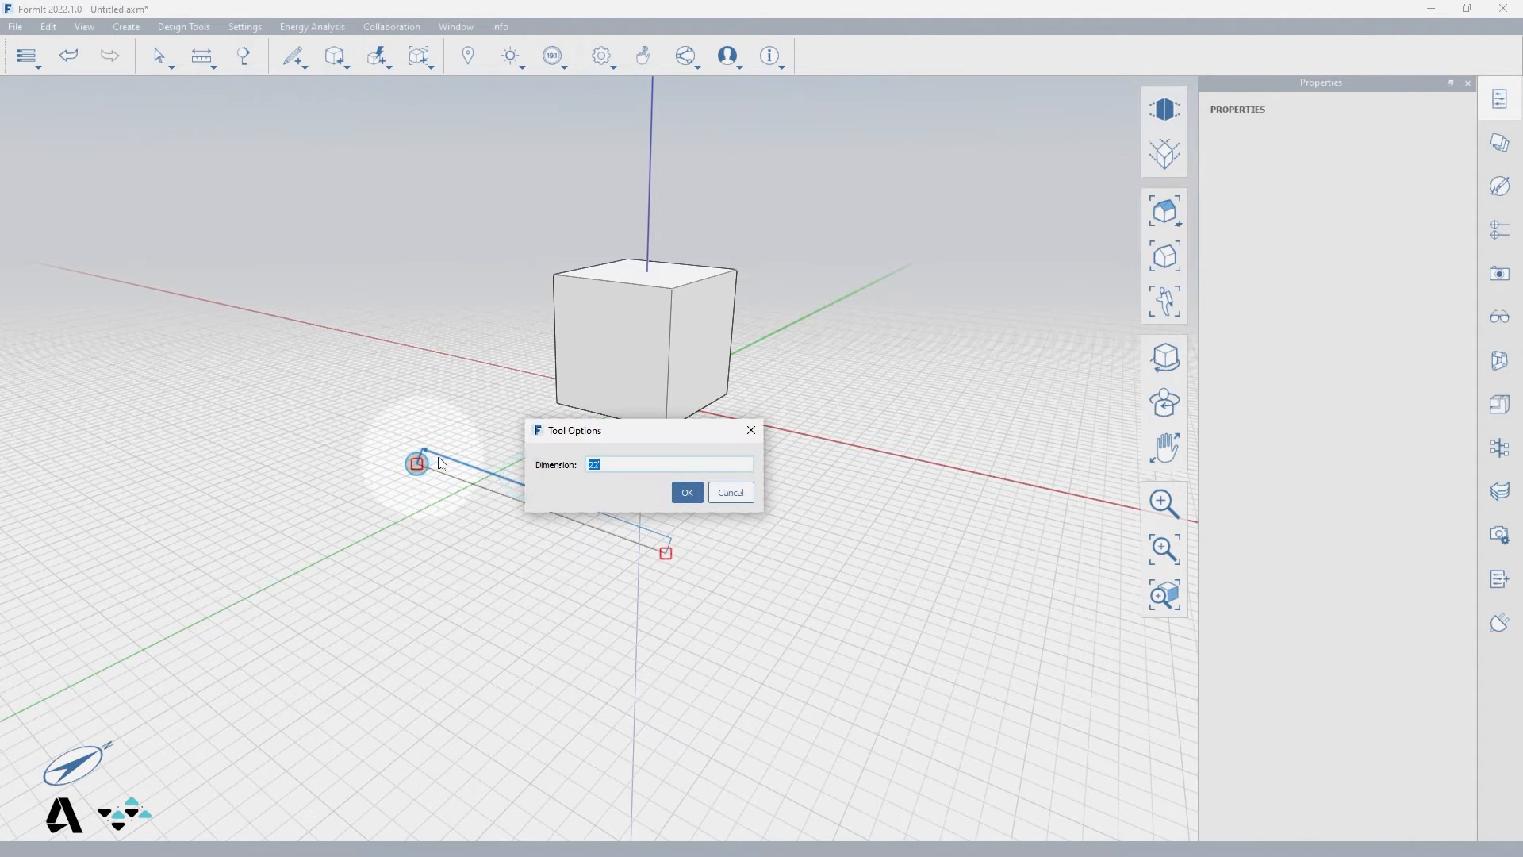
drag(573, 430, 708, 425)
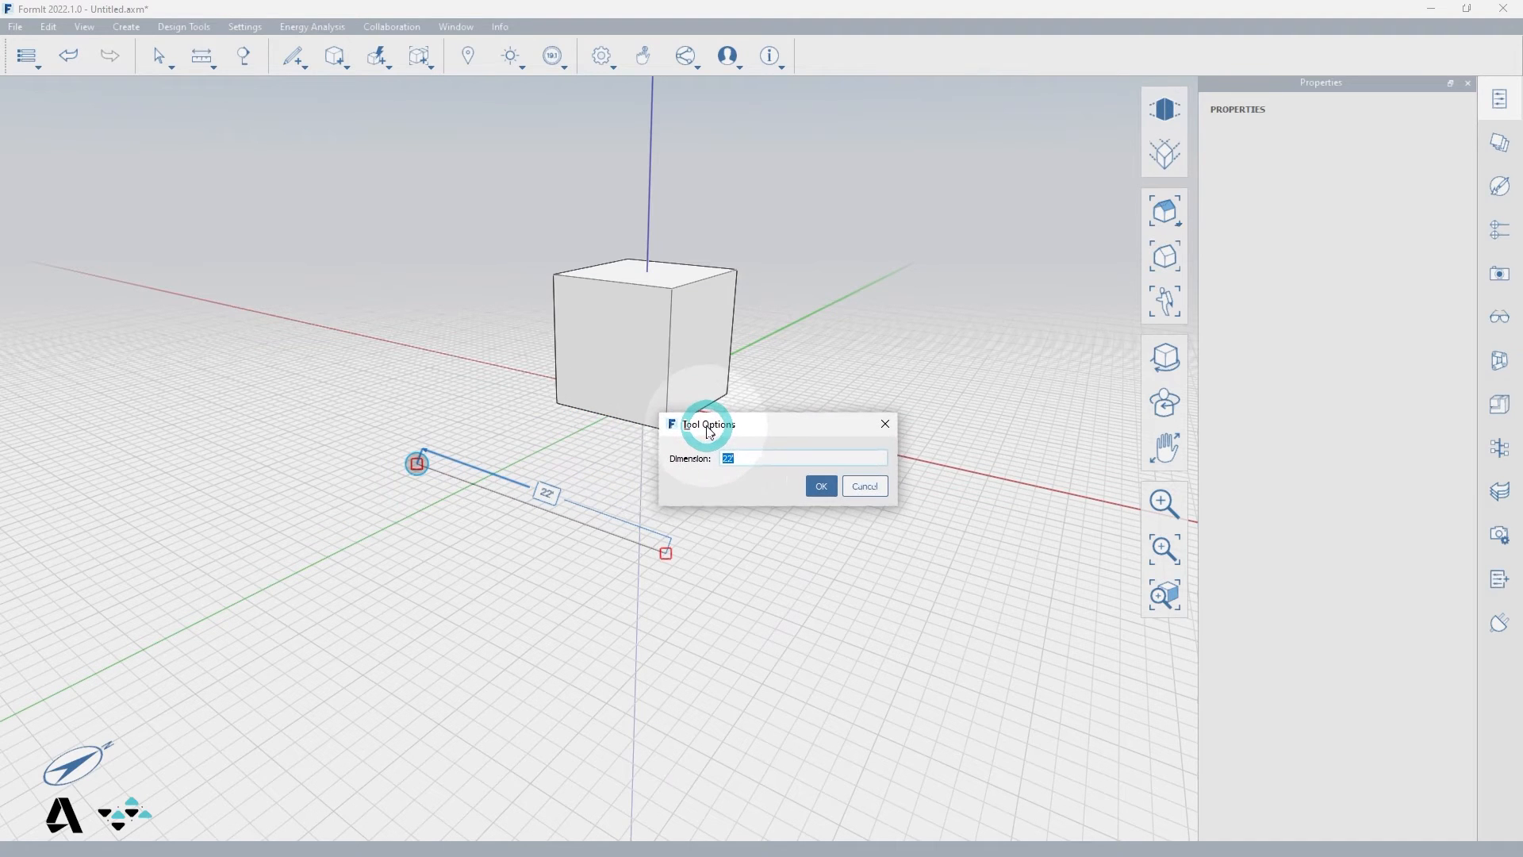
click(820, 485)
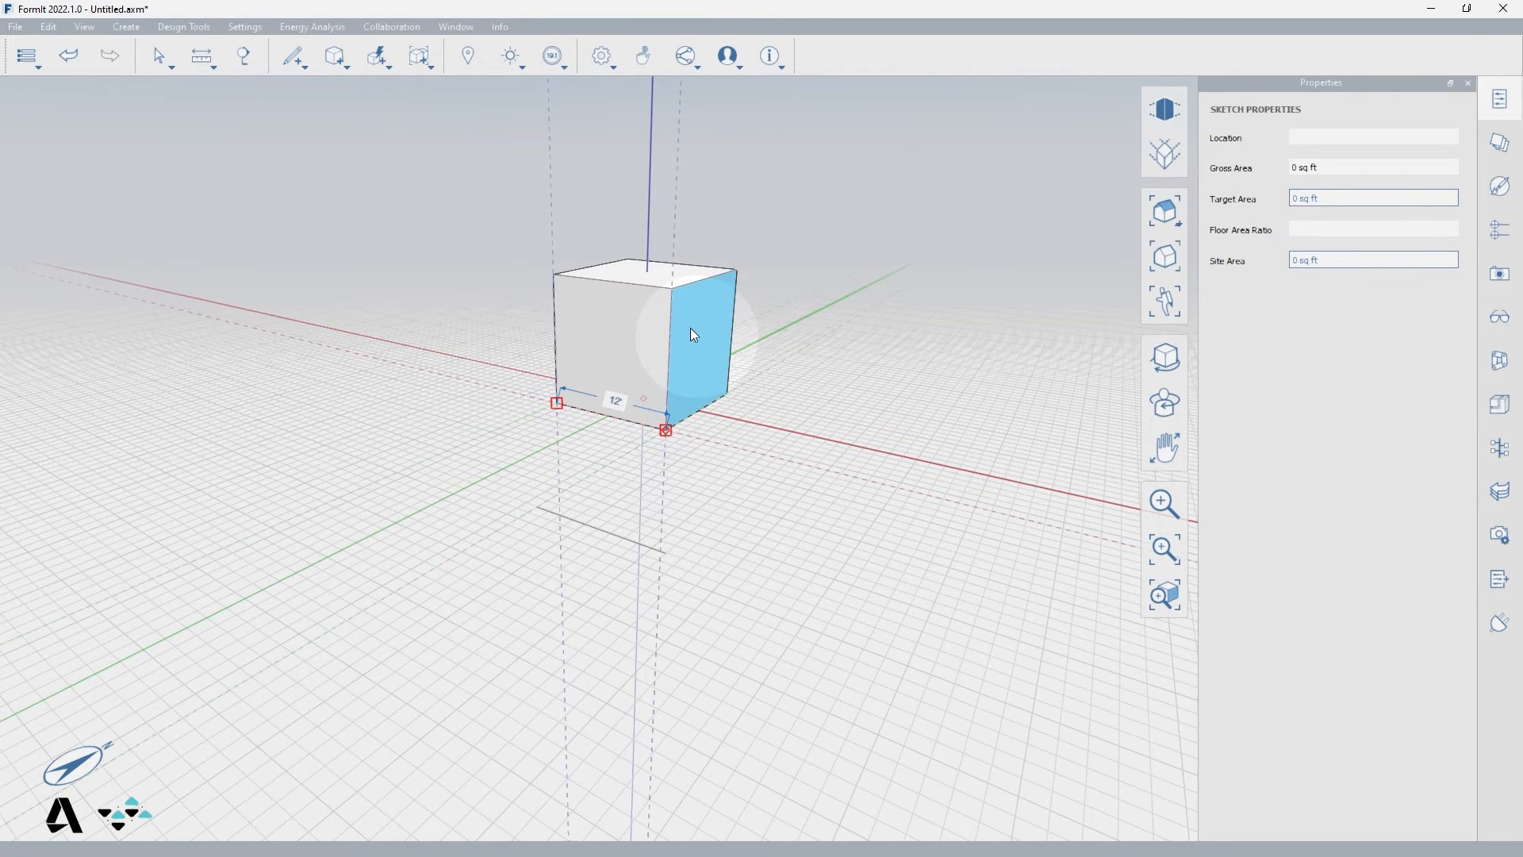
mouse_move(687, 406)
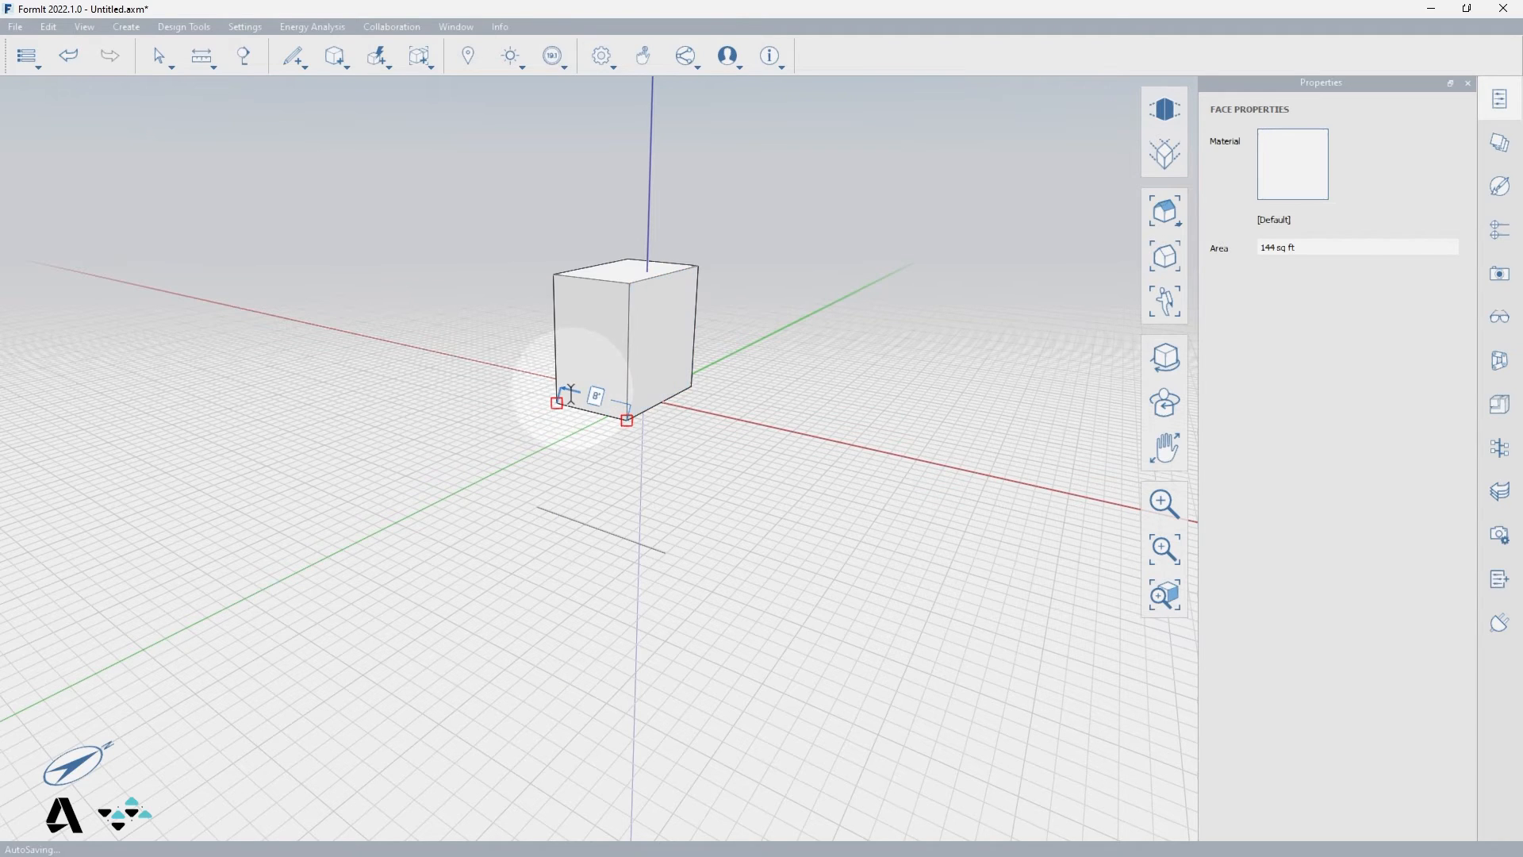
mouse_move(610, 380)
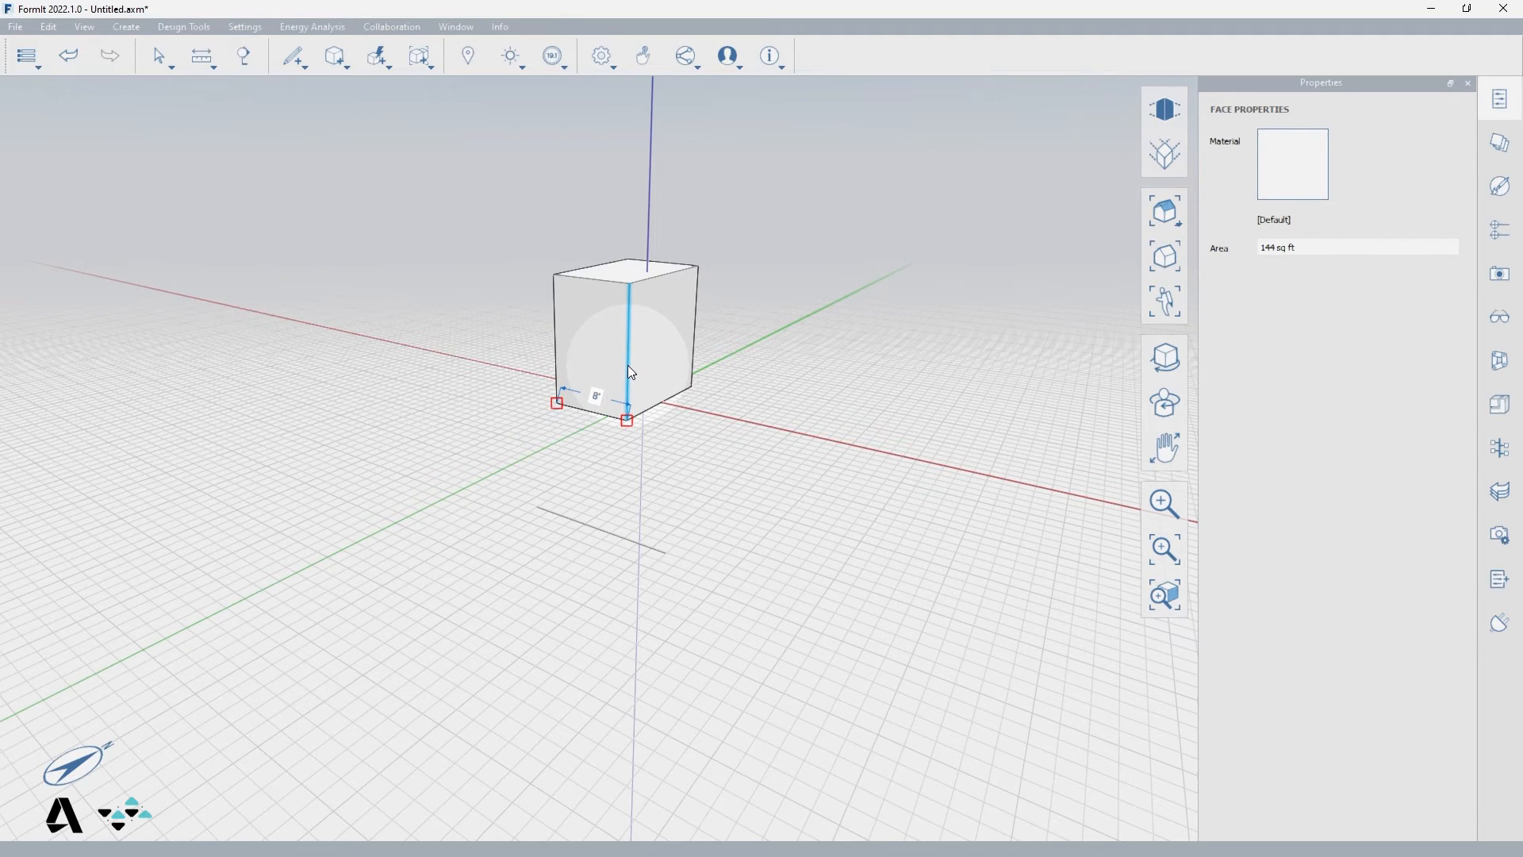
Select the bottom-edge dimension label to enter a smaller length.
click(626, 349)
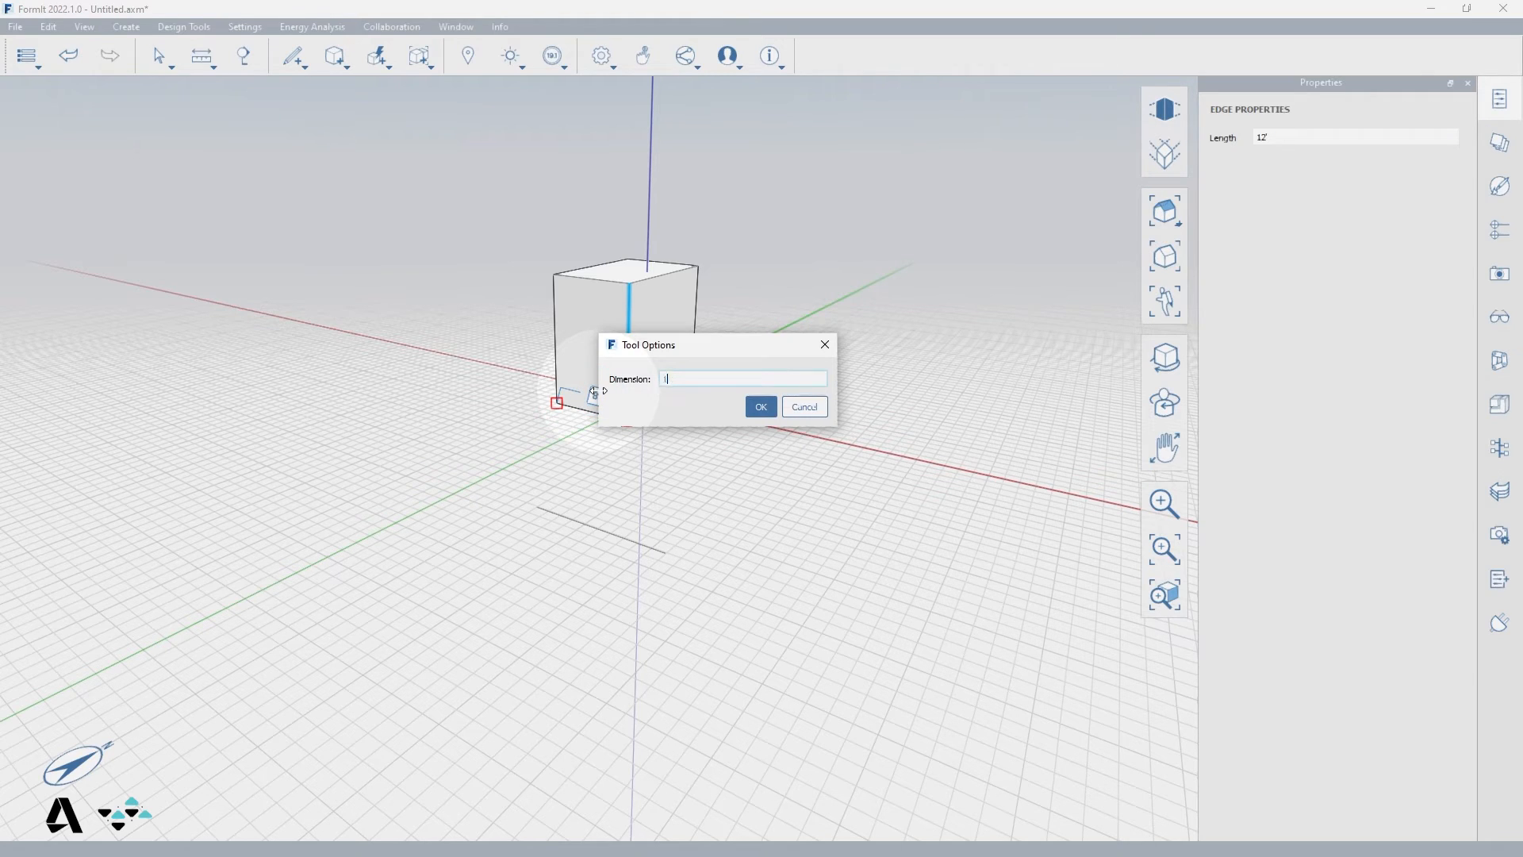
Enter 12 as the edge dimension so that side of the box skews into a wedge.
text(12')
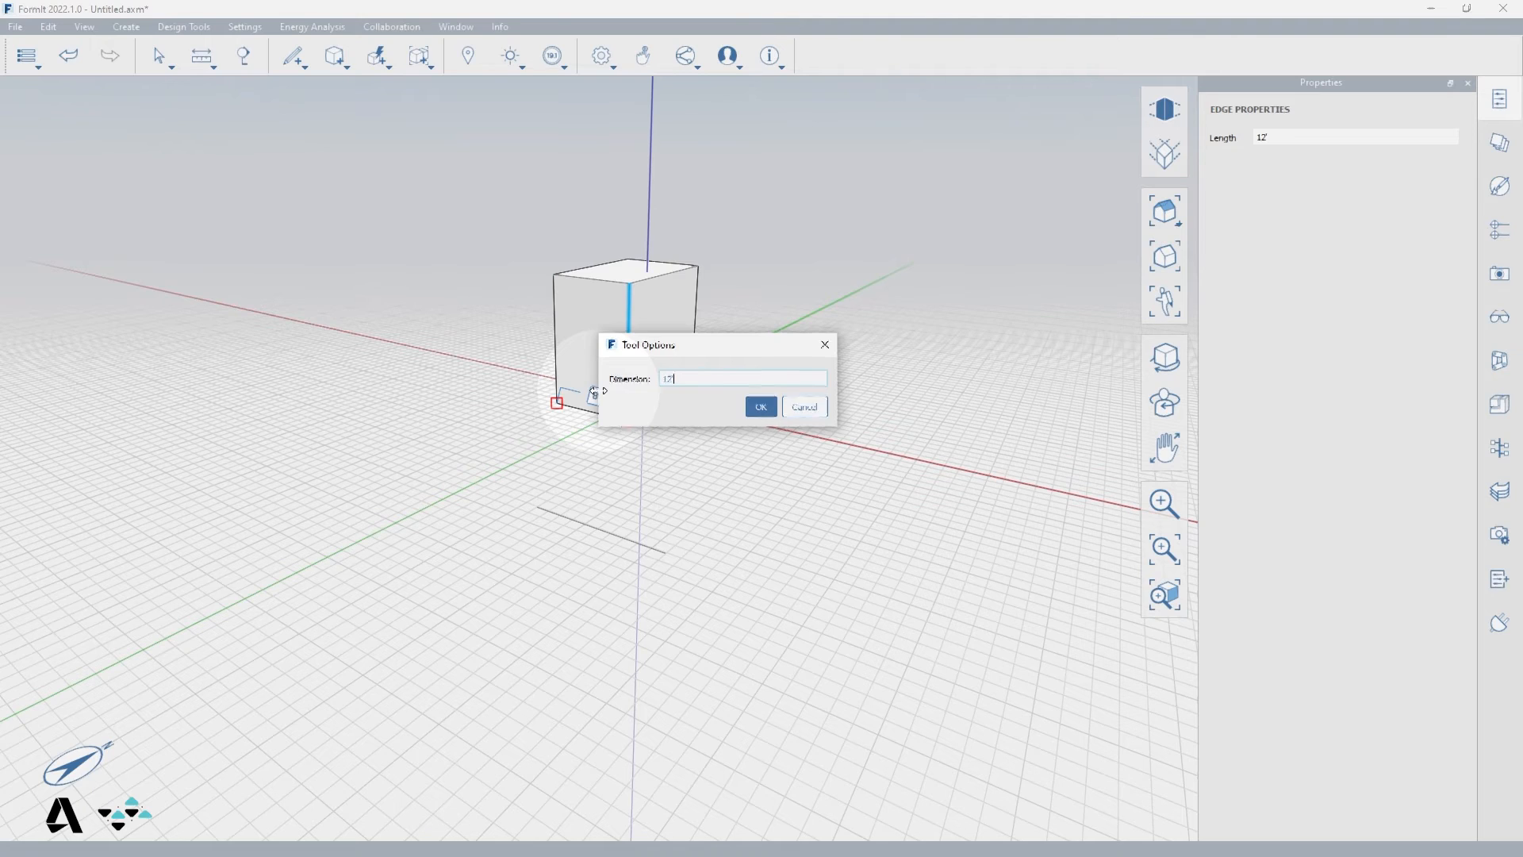
click(760, 406)
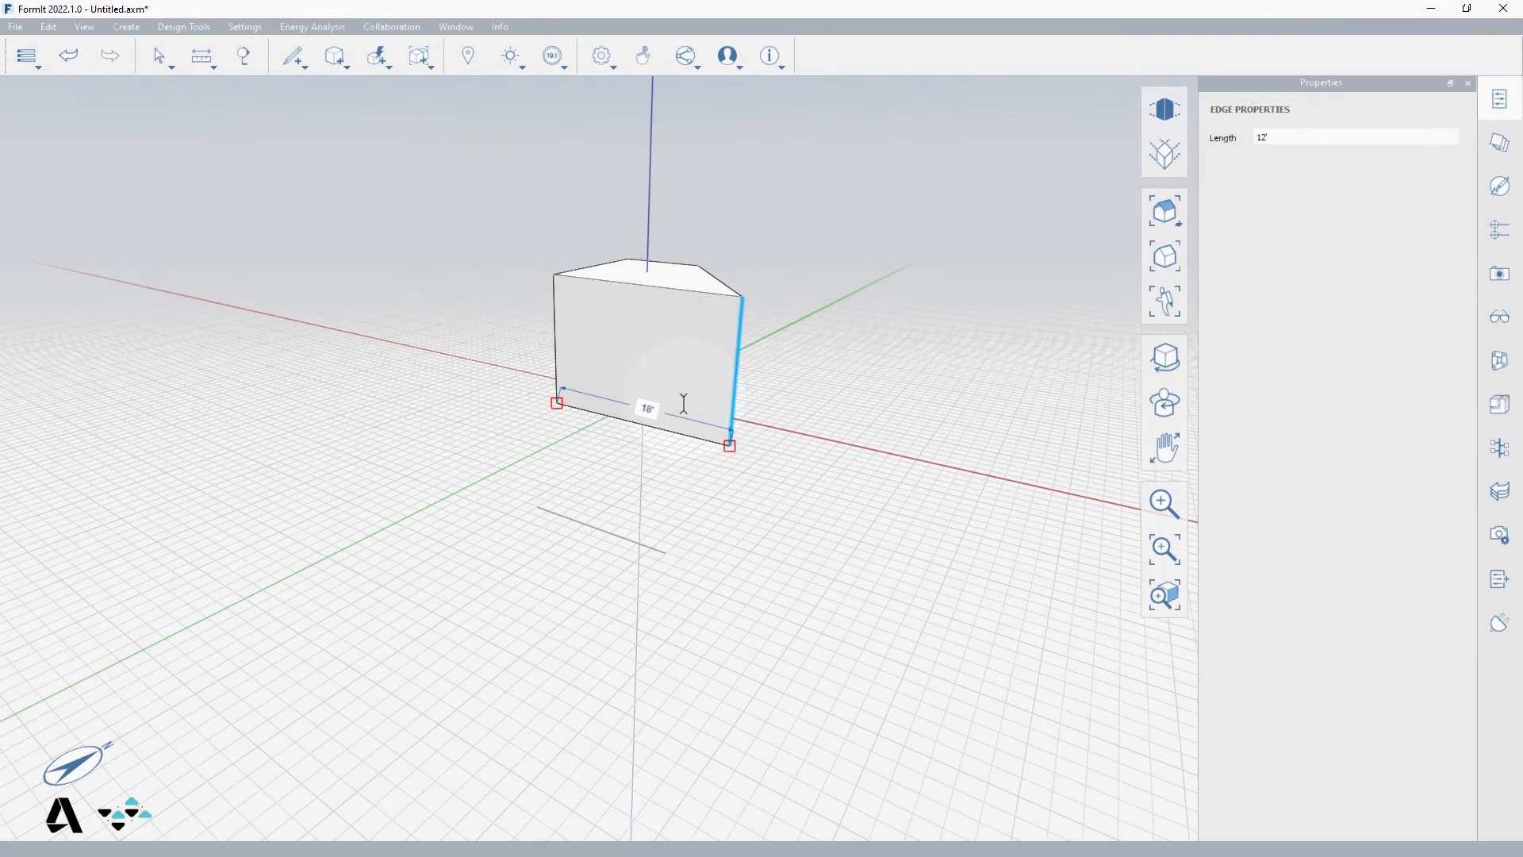
Switch from Measure to the Measure Angle tool.
click(201, 55)
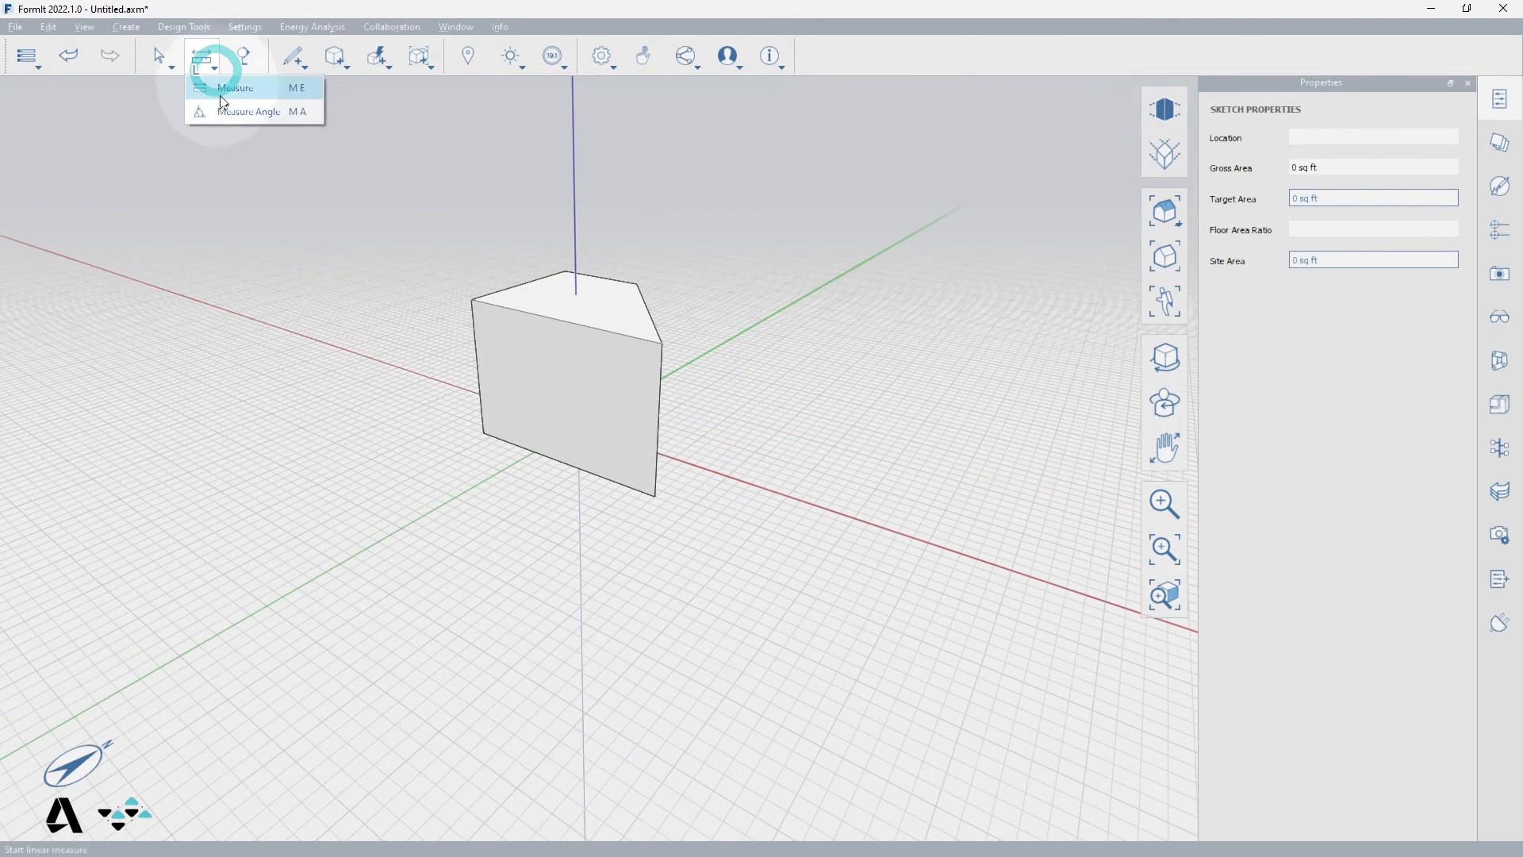
click(249, 111)
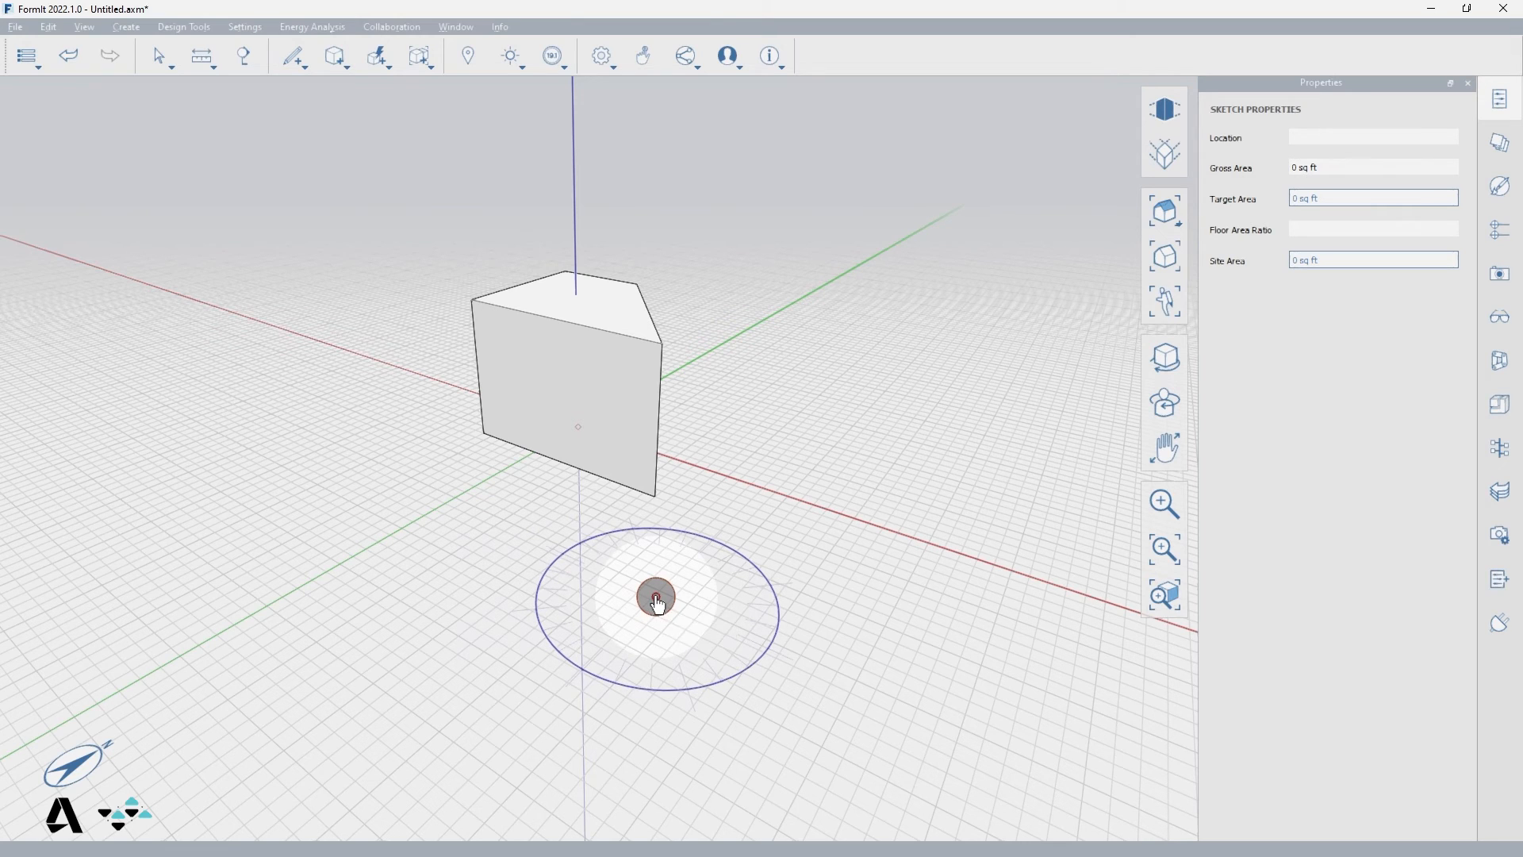
mouse_move(655, 598)
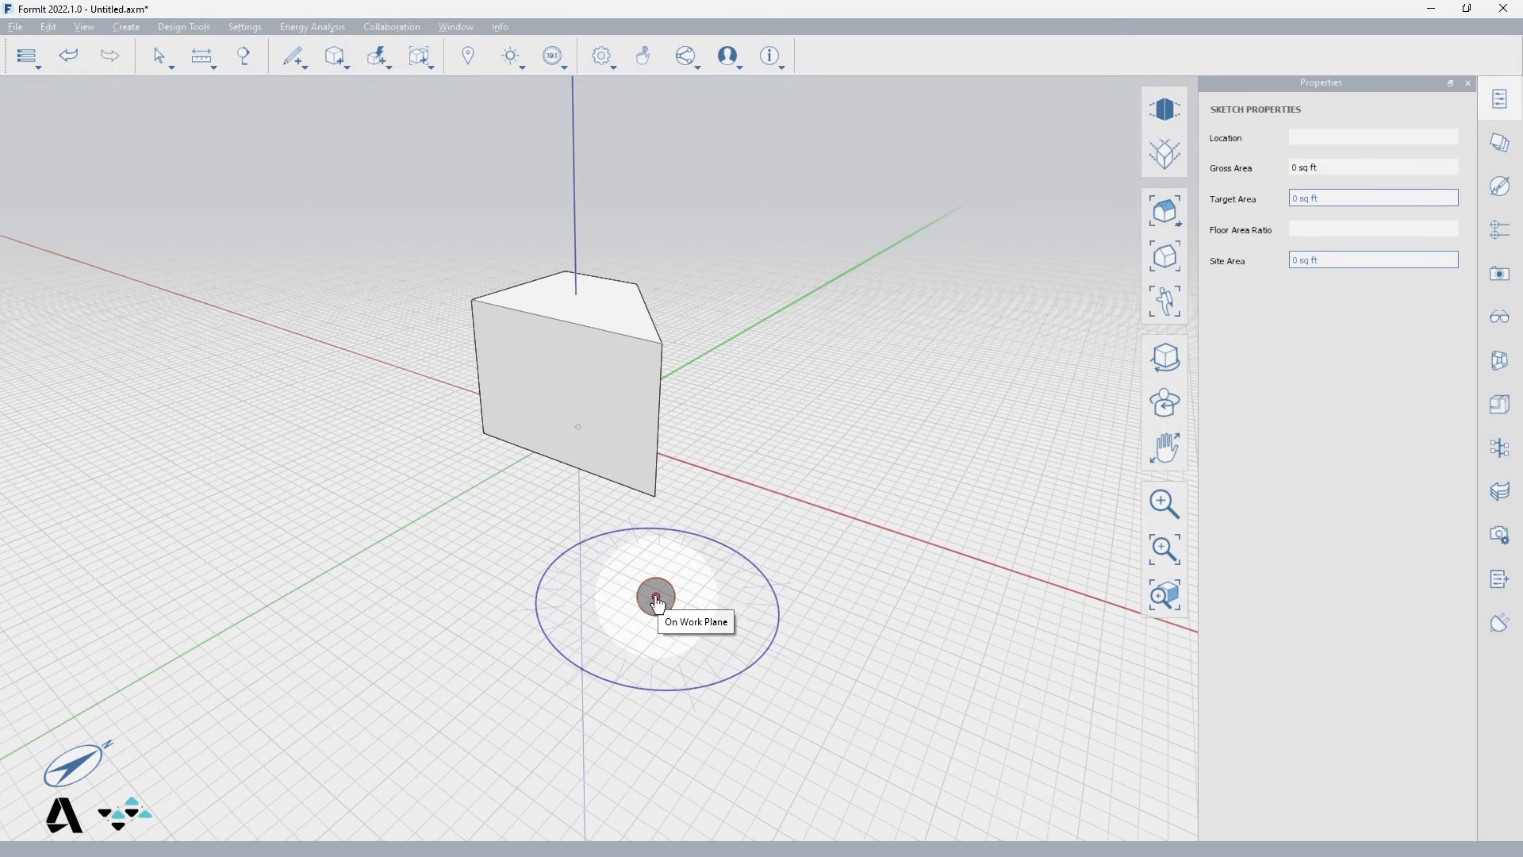
mouse_move(658, 545)
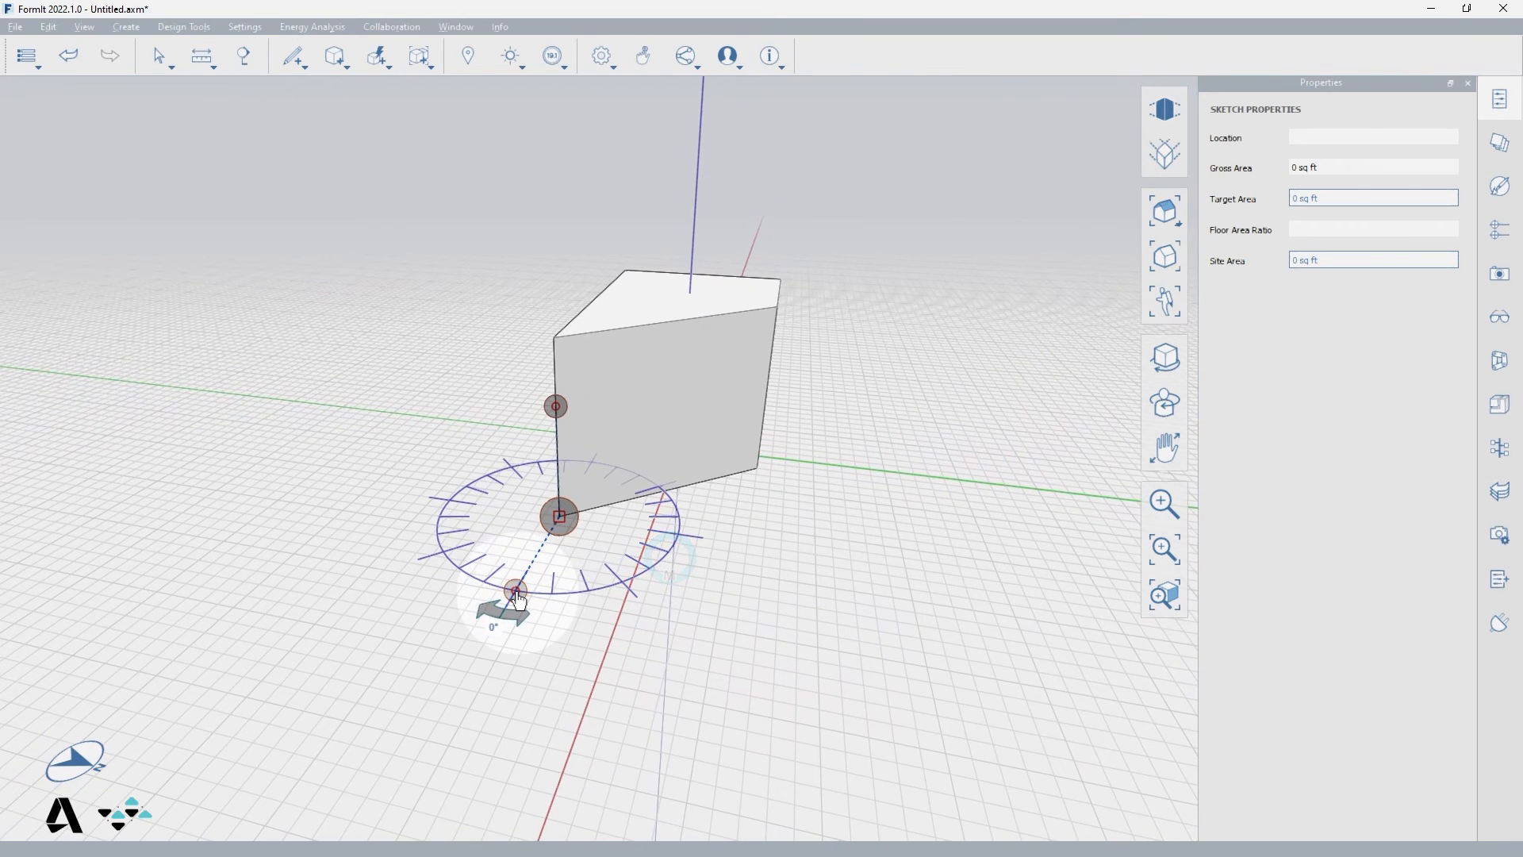
Anchor the protractor at the wedge's base corner with its first arm along the green axis.
drag(514, 592, 747, 499)
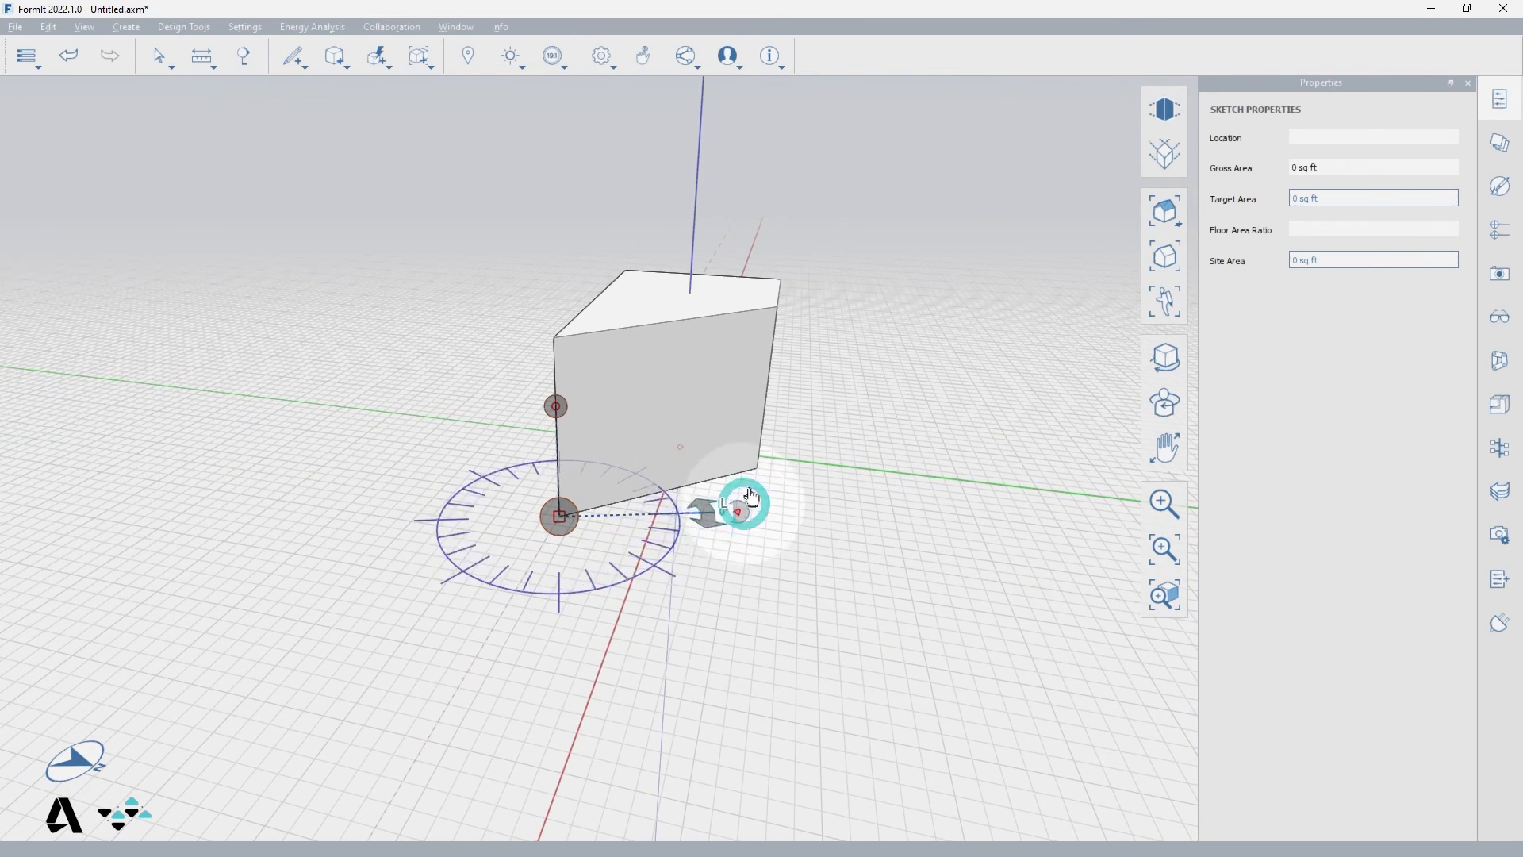
click(660, 389)
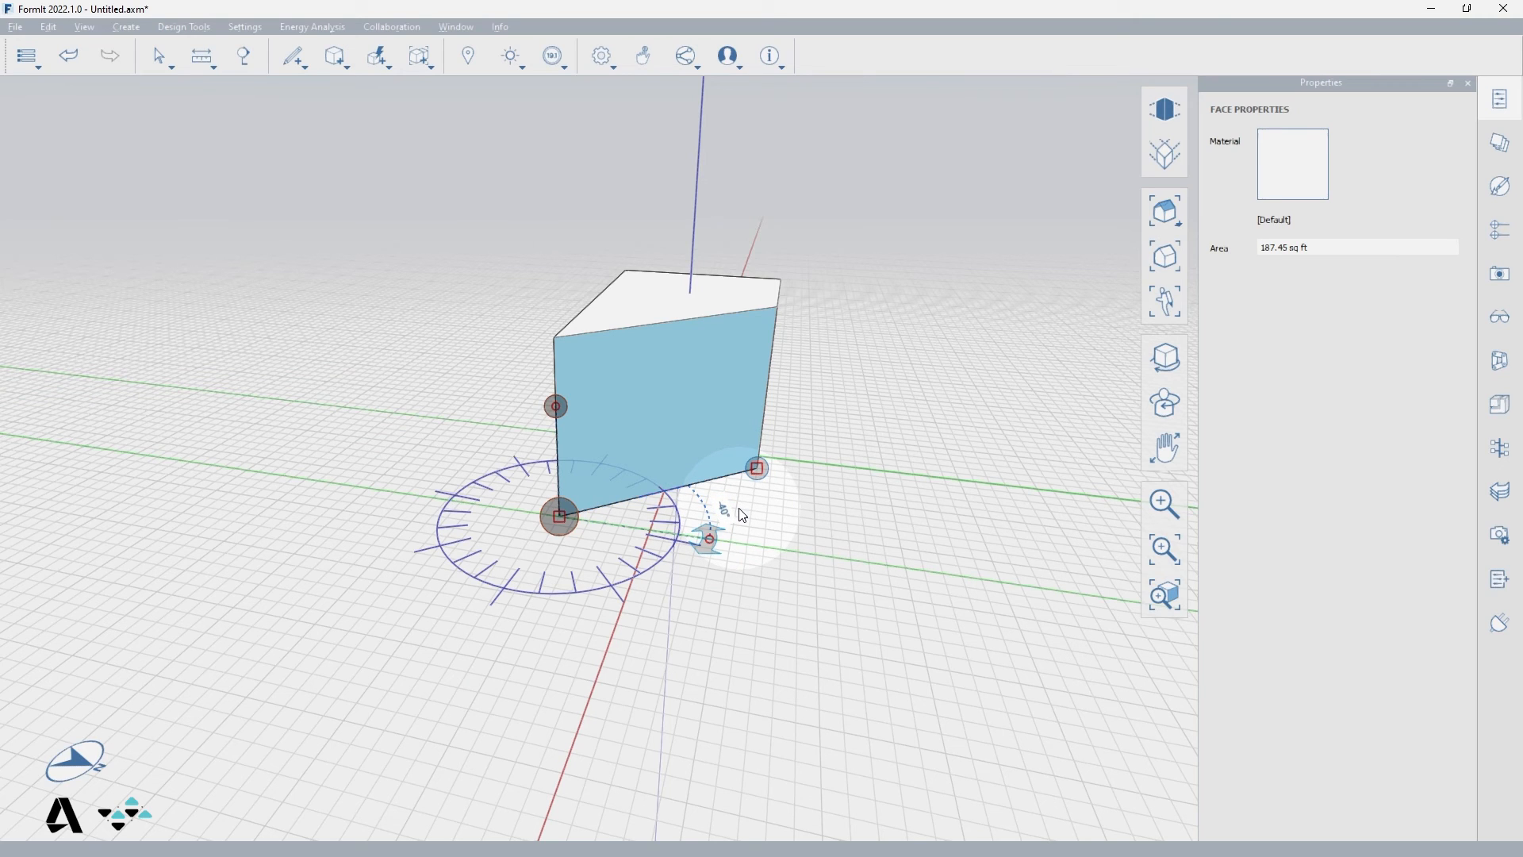
mouse_move(682, 433)
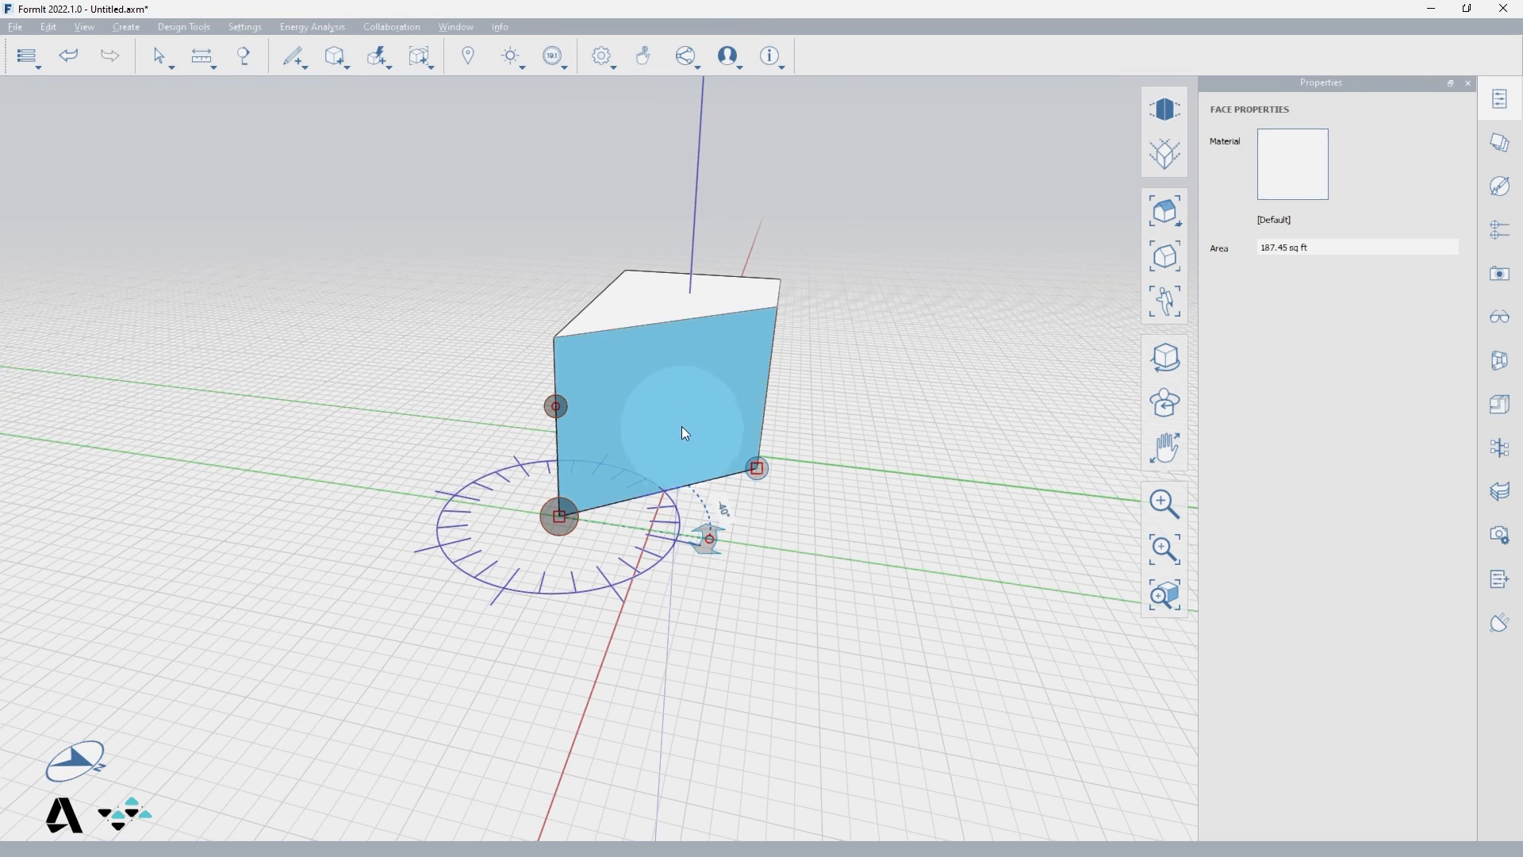